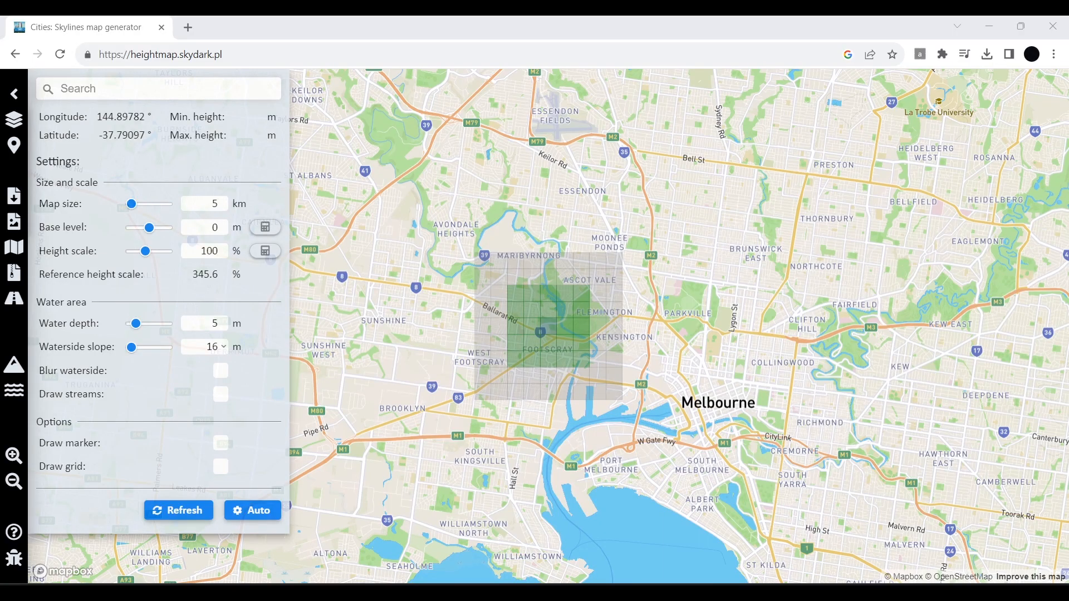
mouse_move(926, 353)
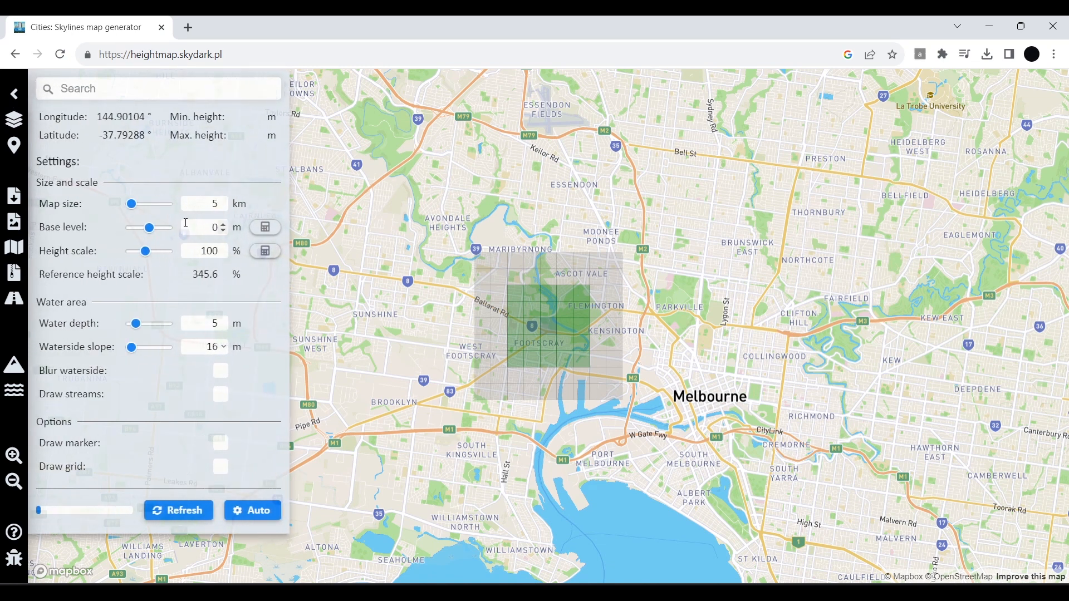
Step: Preview a larger map size, then return the slider to a 5 km square over Footscray
left_click_drag(131, 204, 143, 204)
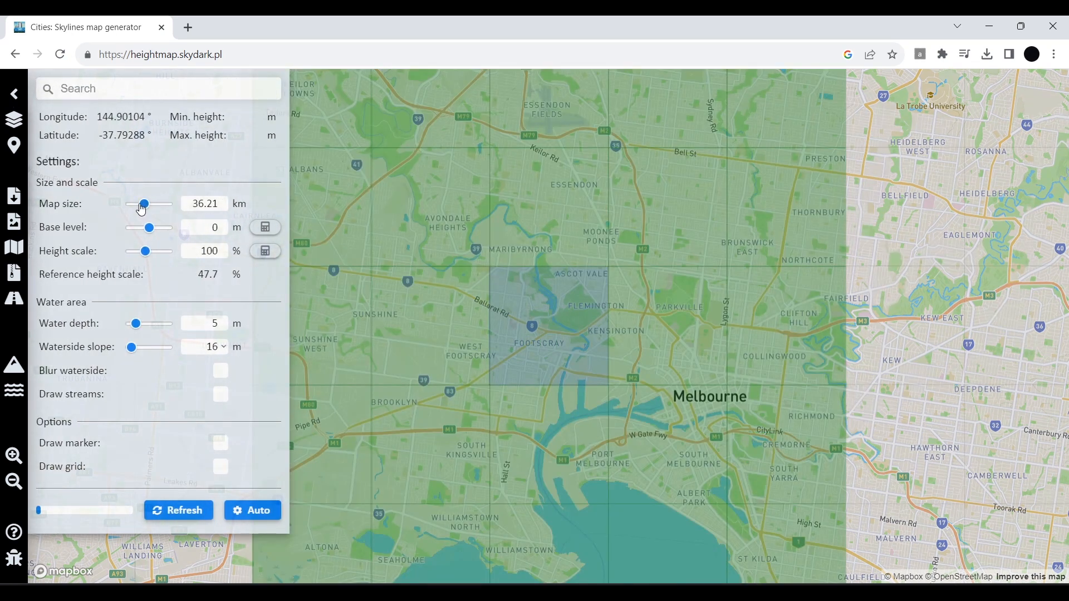
left_click_drag(141, 202, 132, 202)
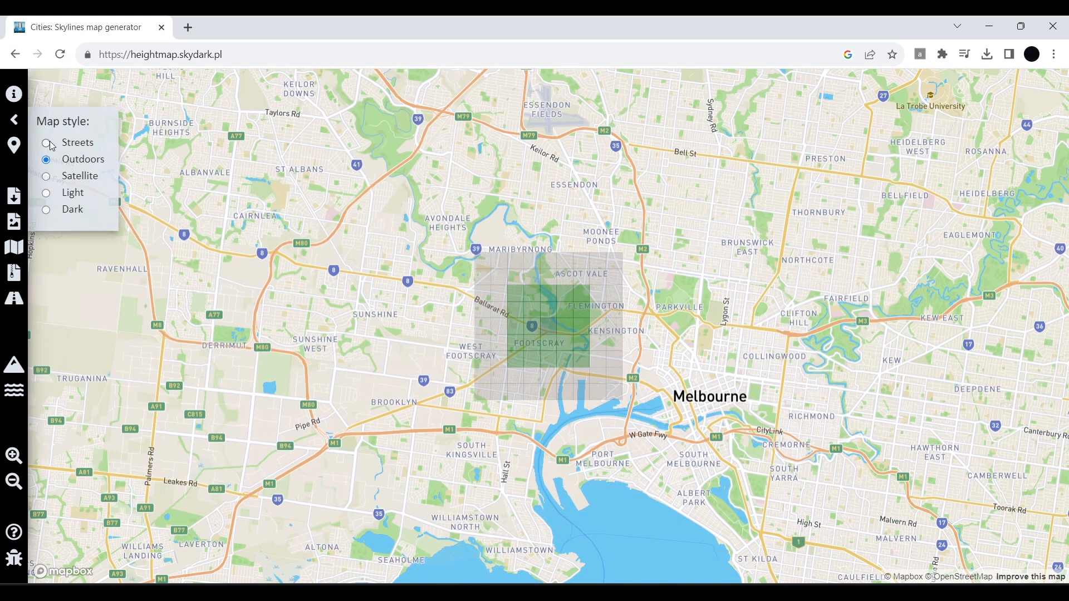
Step: Switch the base map style to Satellite imagery
left_click(45, 176)
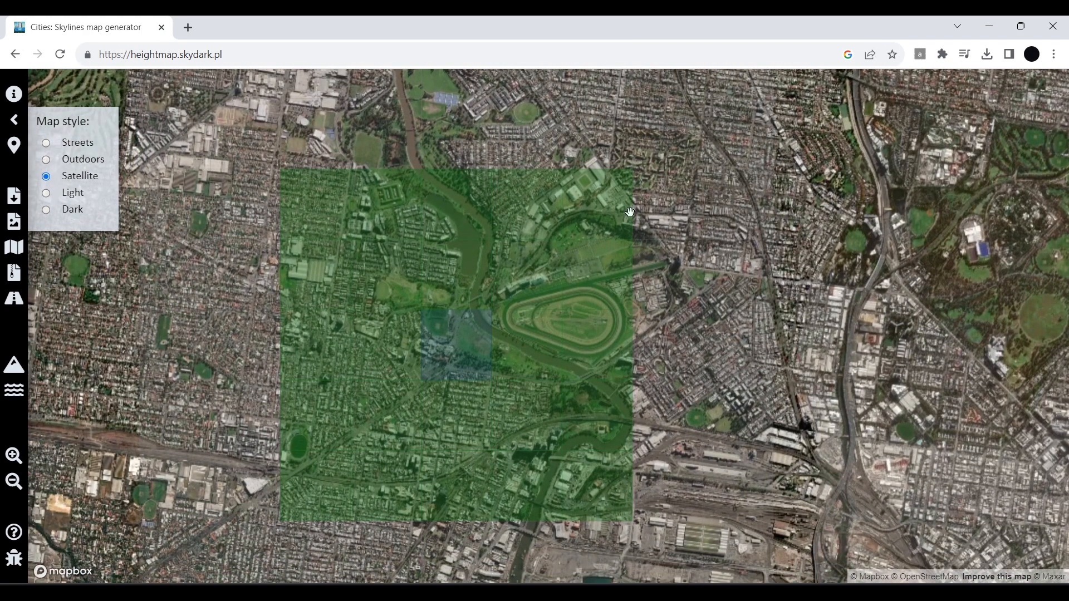
mouse_move(14, 196)
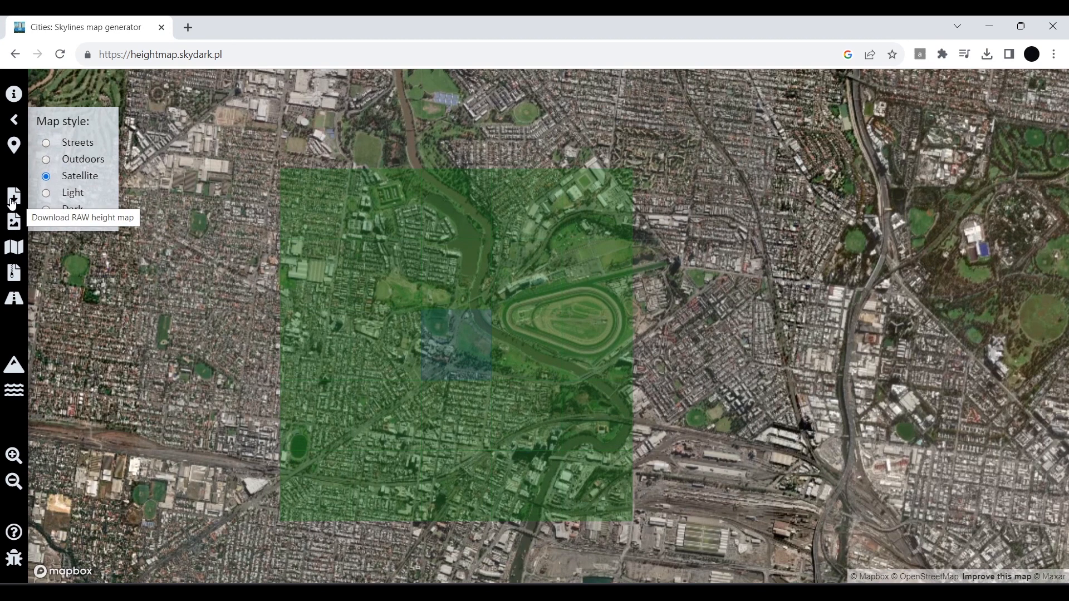
mouse_move(14, 219)
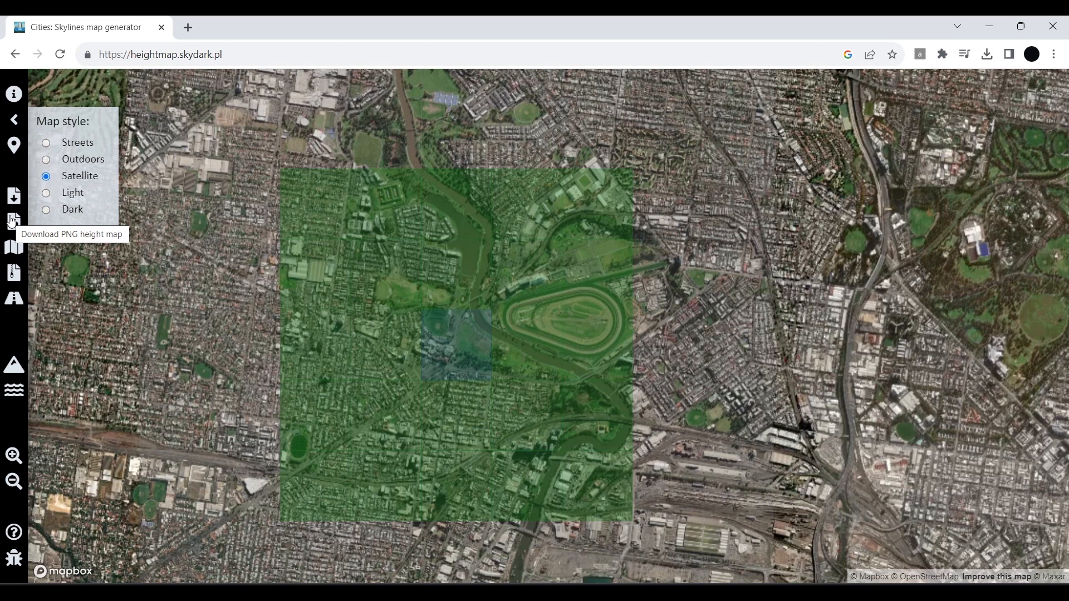
mouse_move(14, 246)
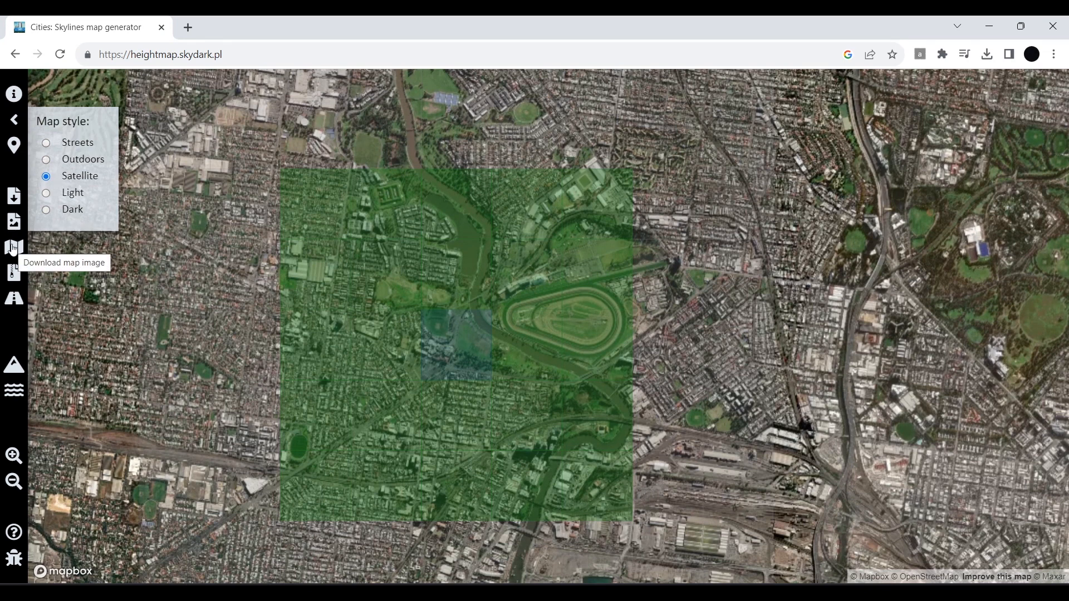
mouse_move(14, 193)
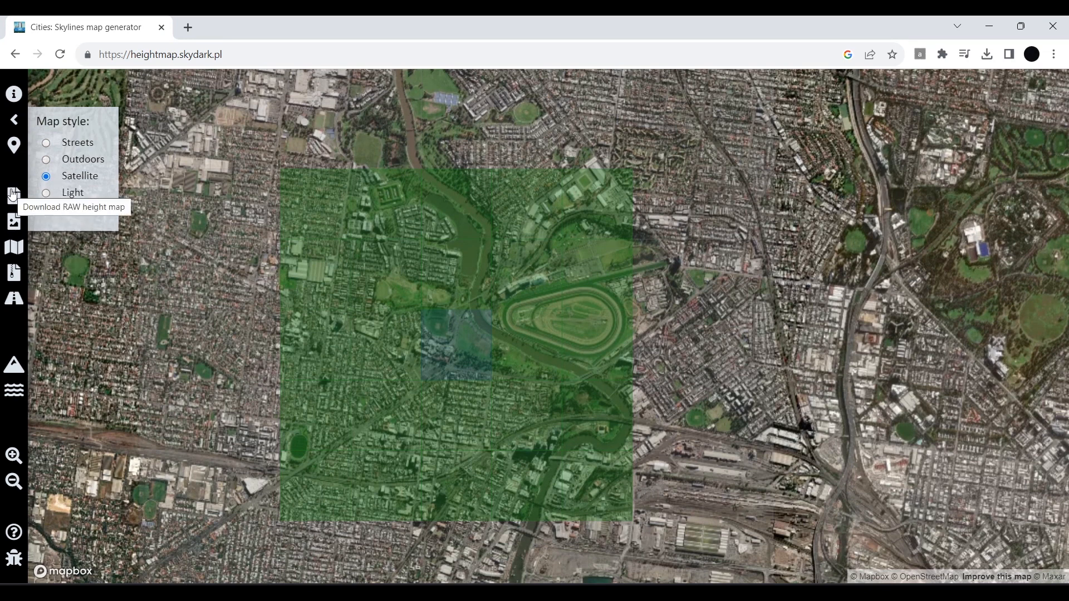
mouse_move(13, 223)
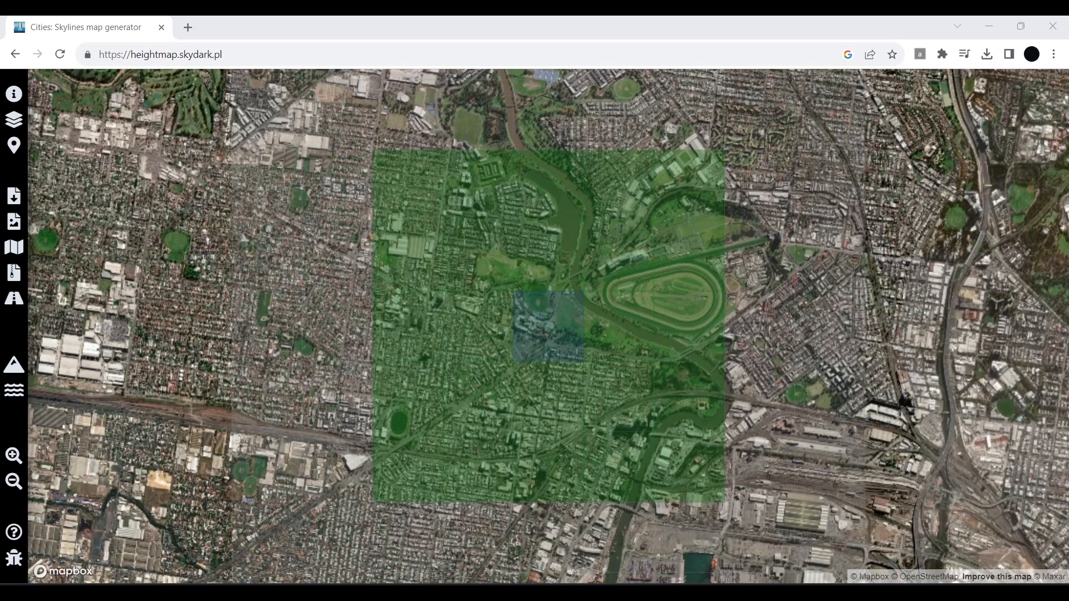
Step: Download the satellite map image and save it to the Desktop as map.png
left_click(986, 54)
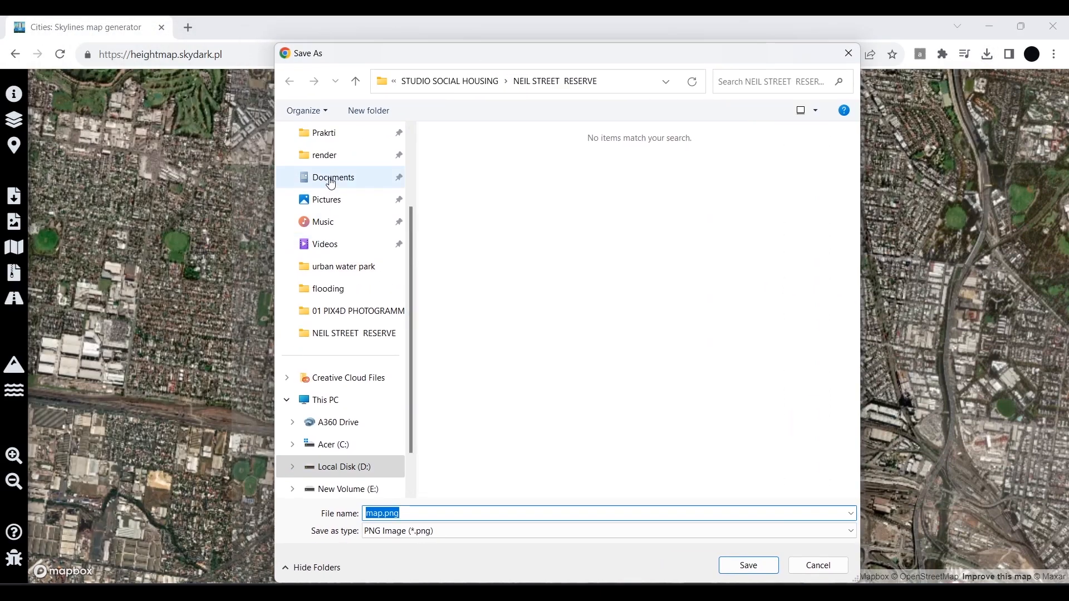
left_click(328, 199)
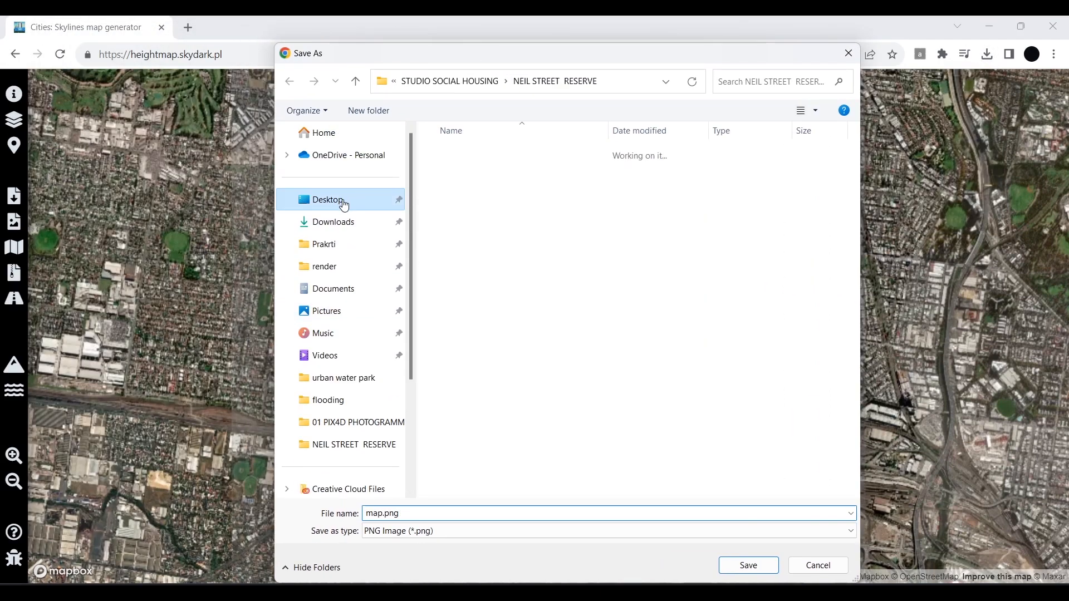
left_click(328, 199)
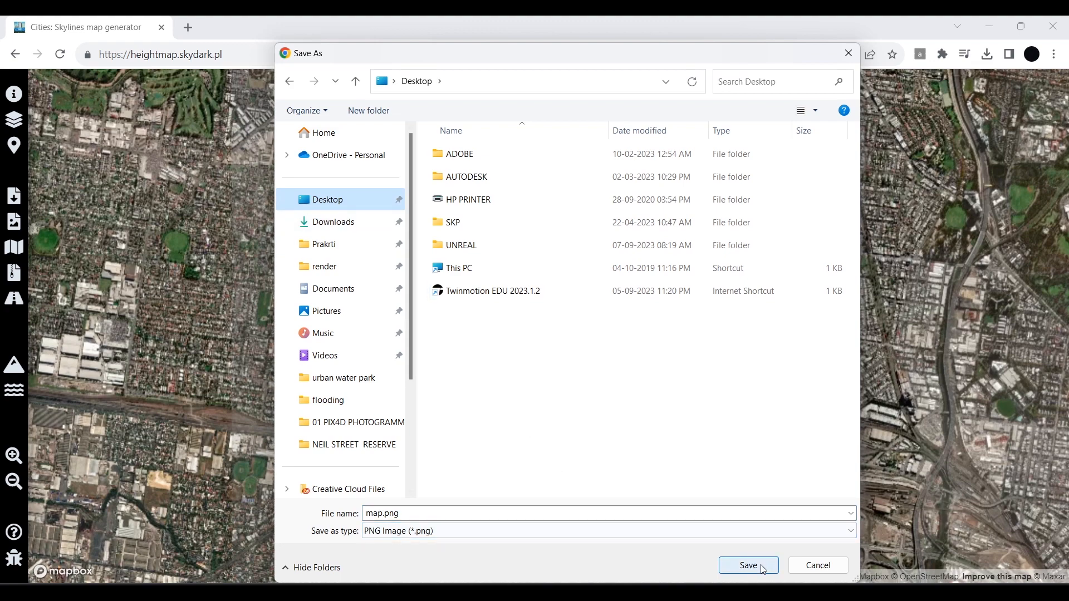
left_click(747, 566)
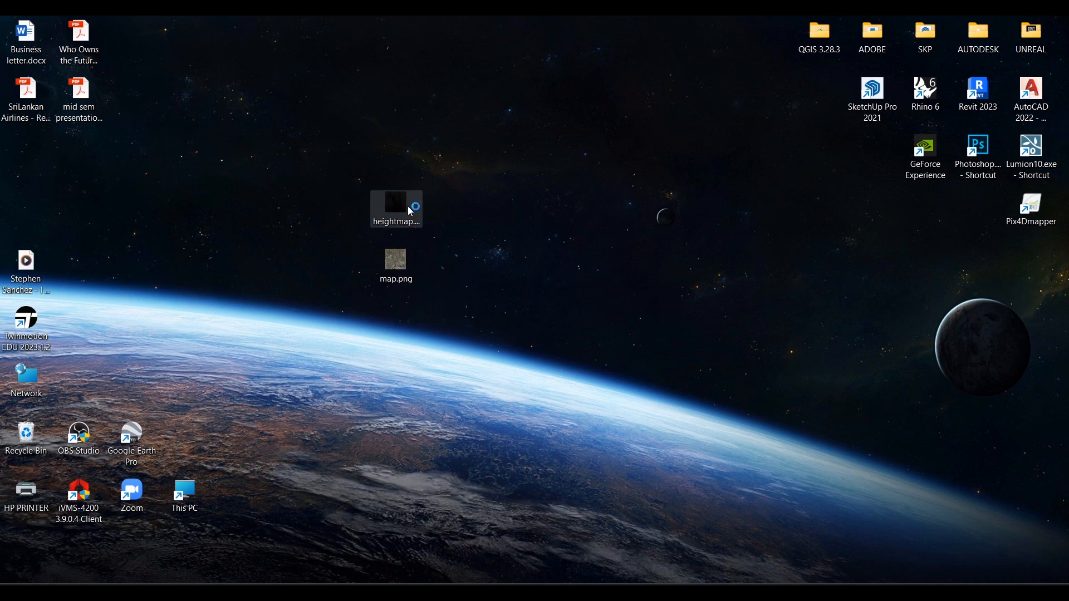
double_click(395, 203)
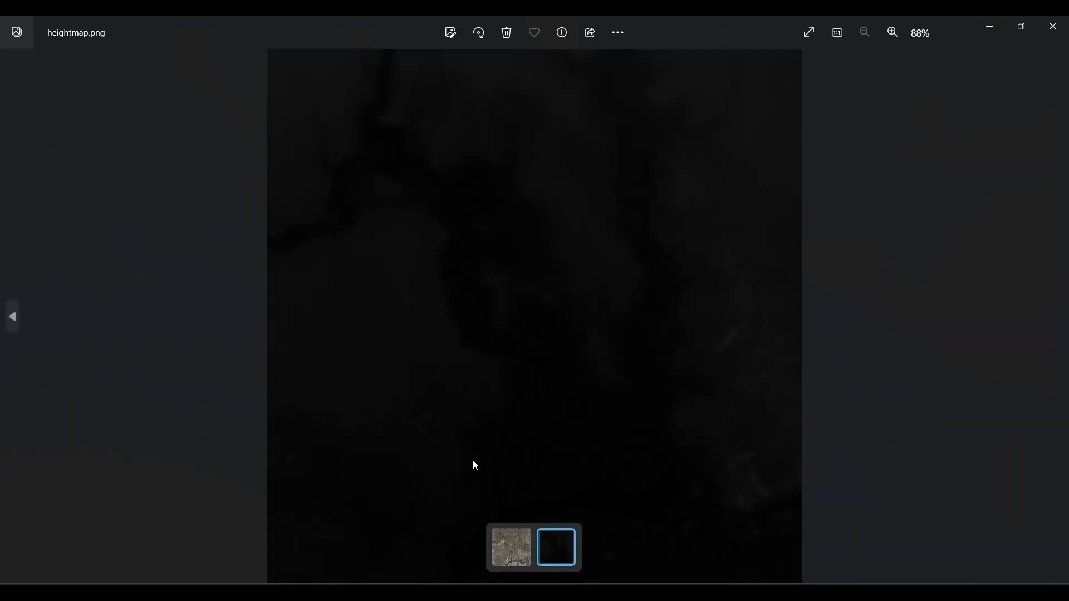
left_click(1053, 32)
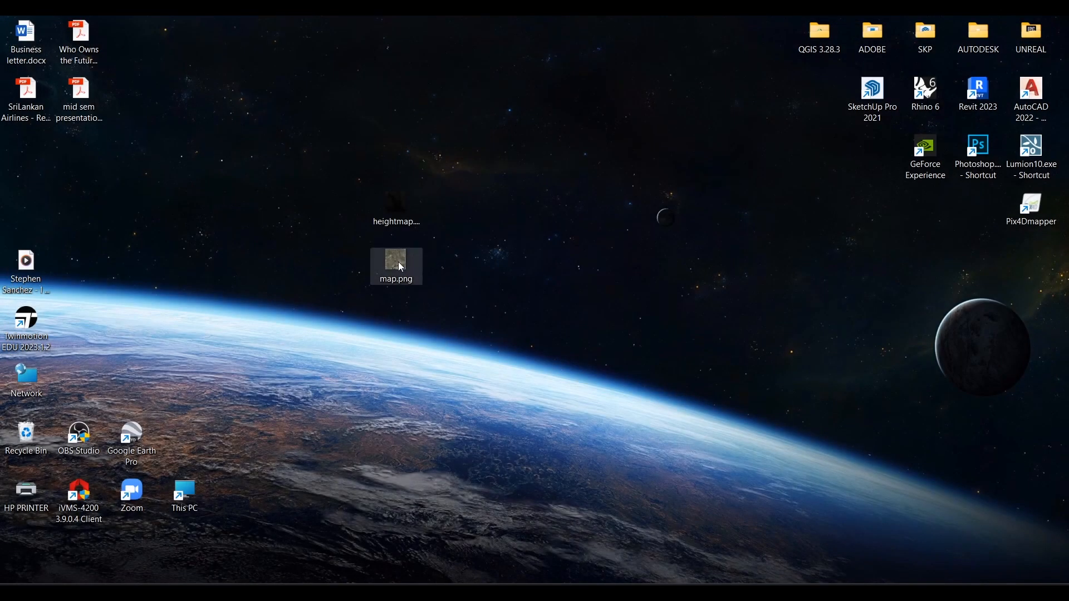
double_click(395, 263)
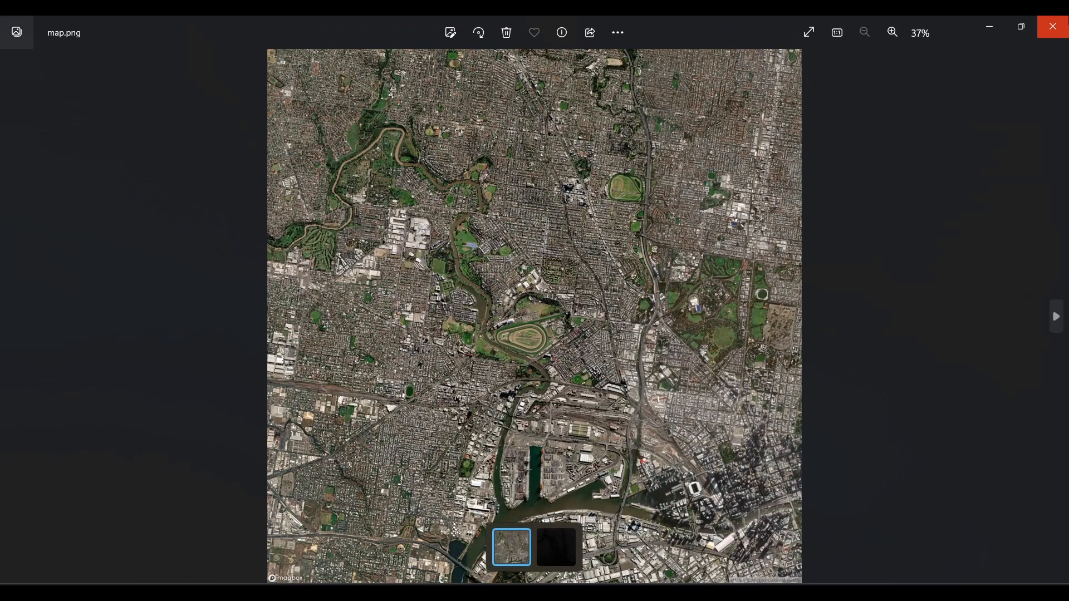
left_click(1053, 26)
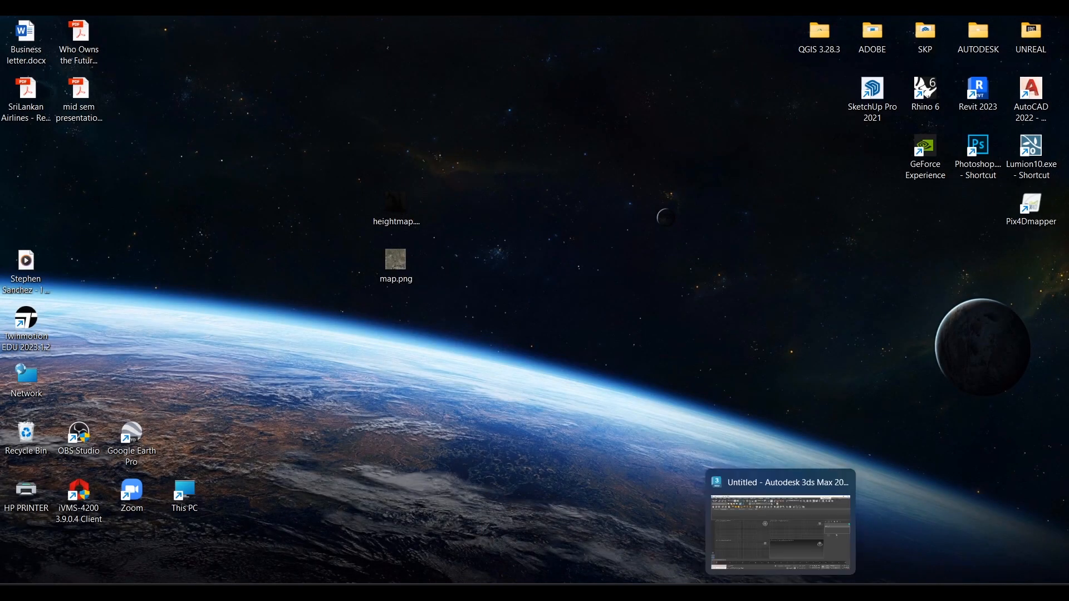
Step: Create a Plane primitive in the Top viewport with Length and Width 5000 m
left_click(779, 521)
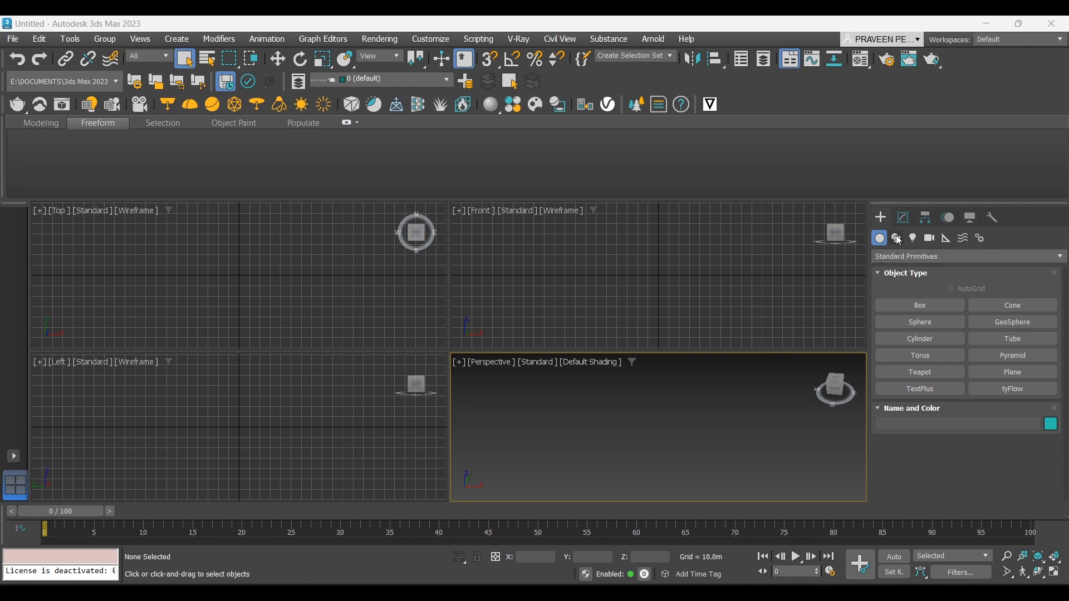
left_click(1013, 372)
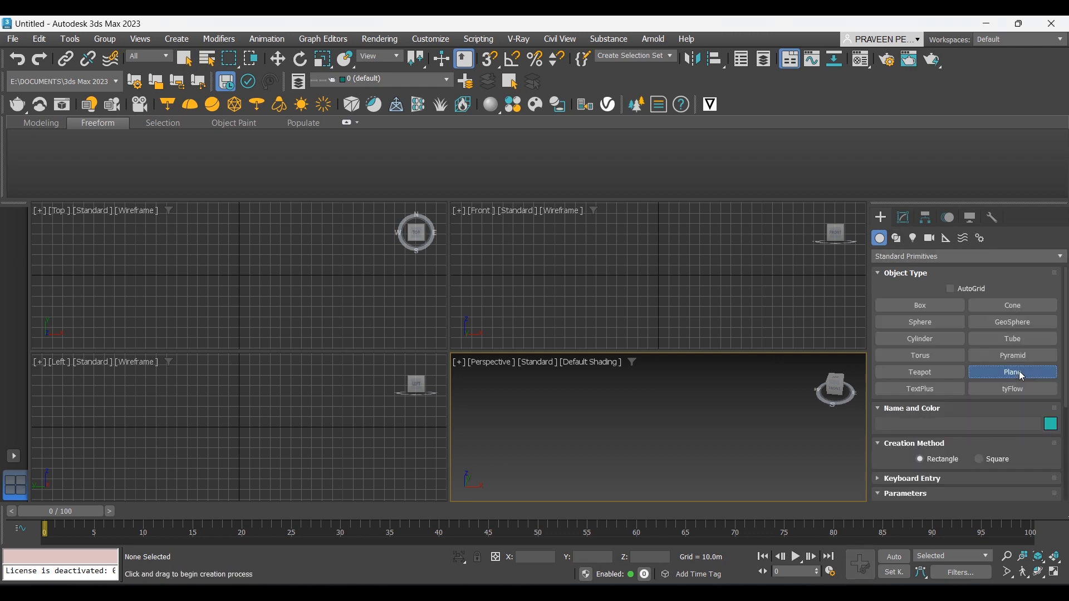
mouse_move(545, 405)
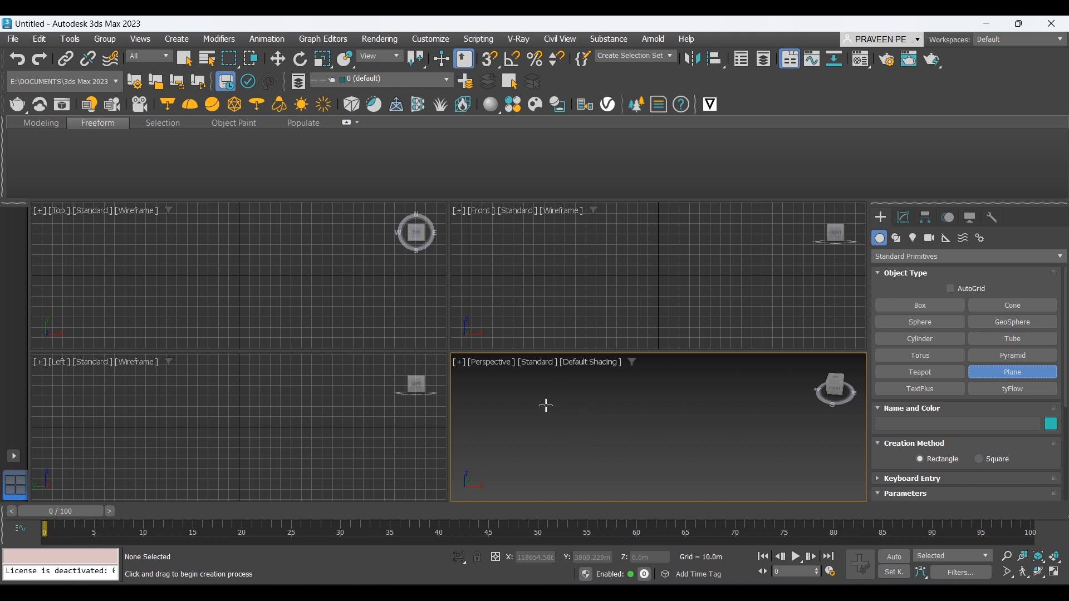
mouse_move(692, 429)
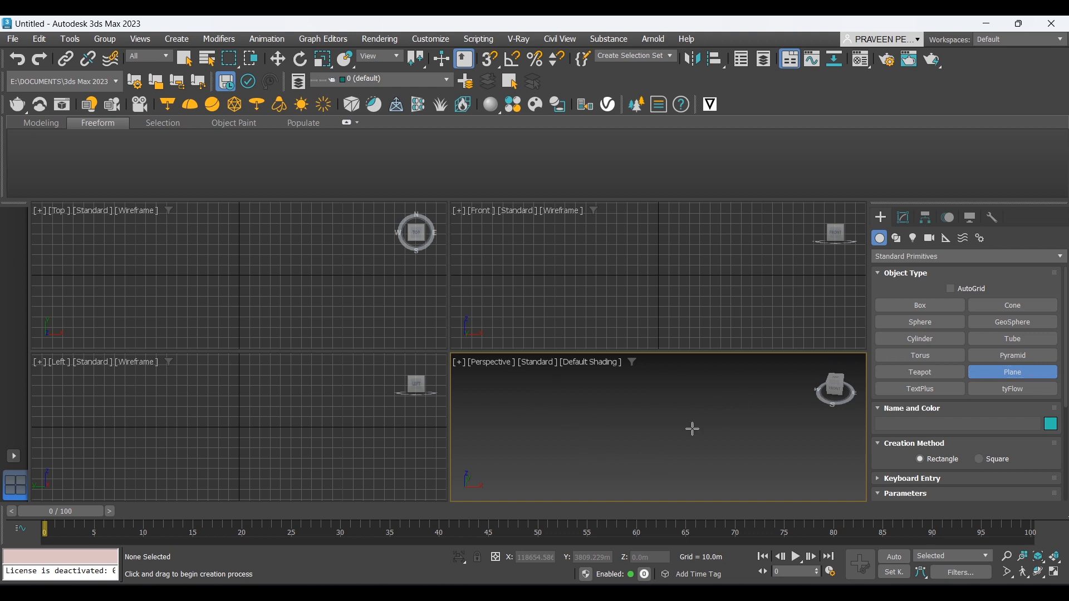
mouse_move(497, 263)
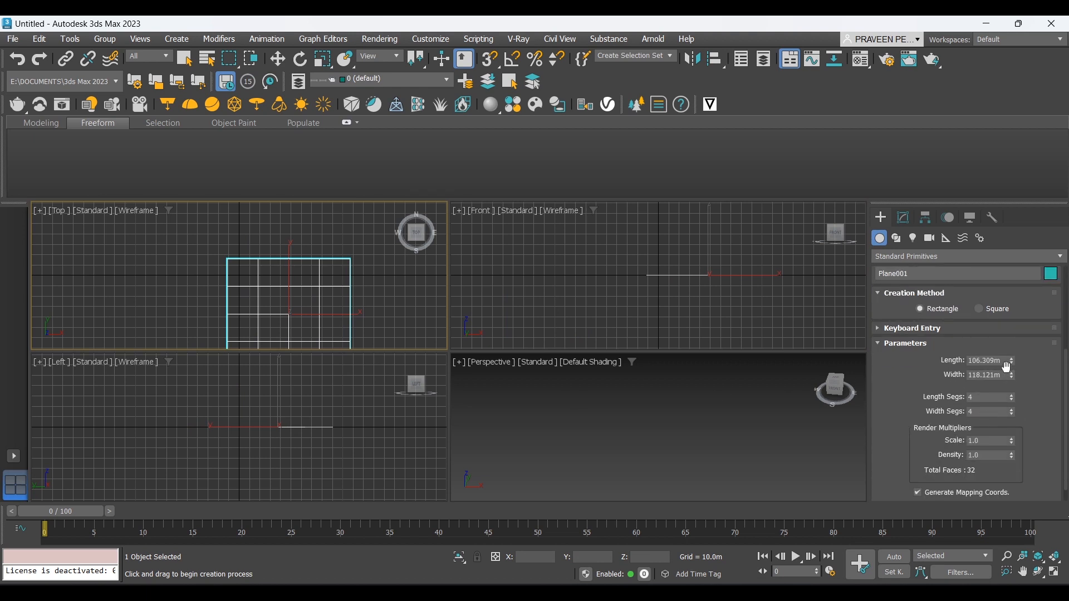
triple_click(986, 360)
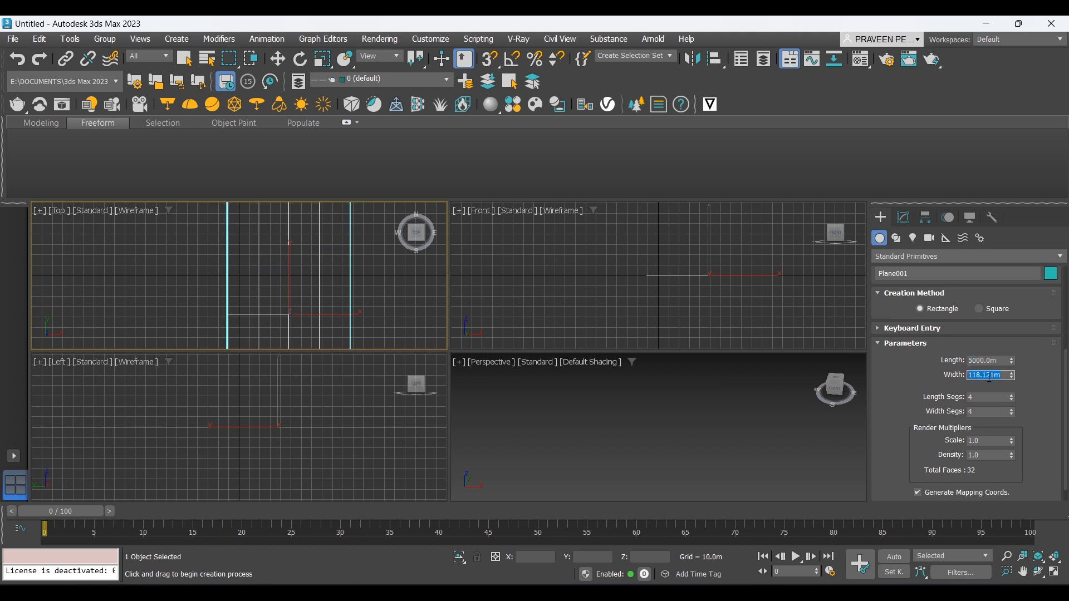
type("5000.0")
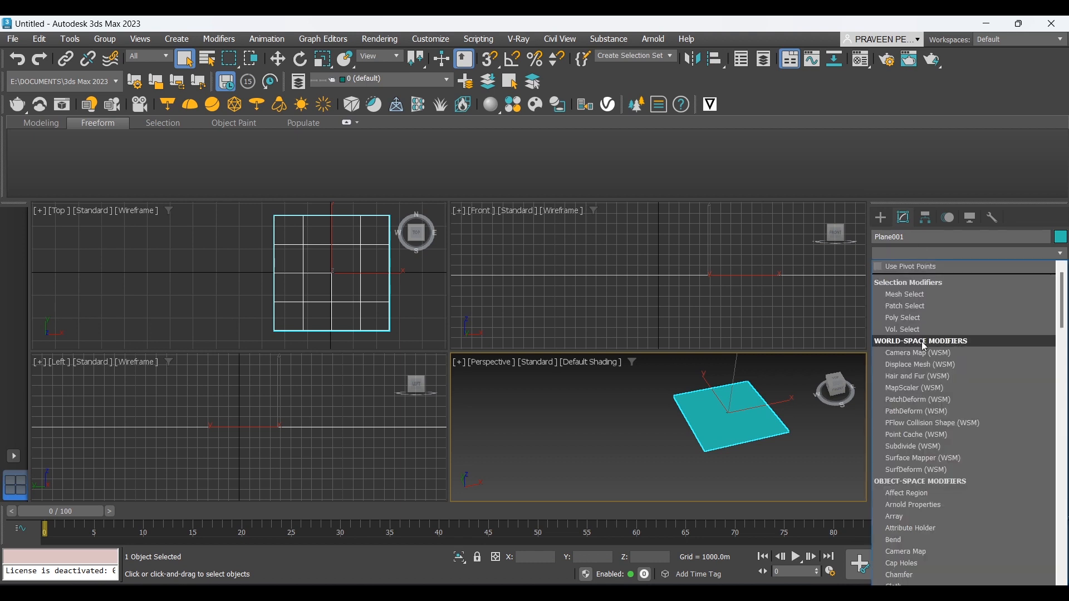
Step: Add a Displace modifier to Plane001 and raise its segments to 200 by 200
scroll("down", 3)
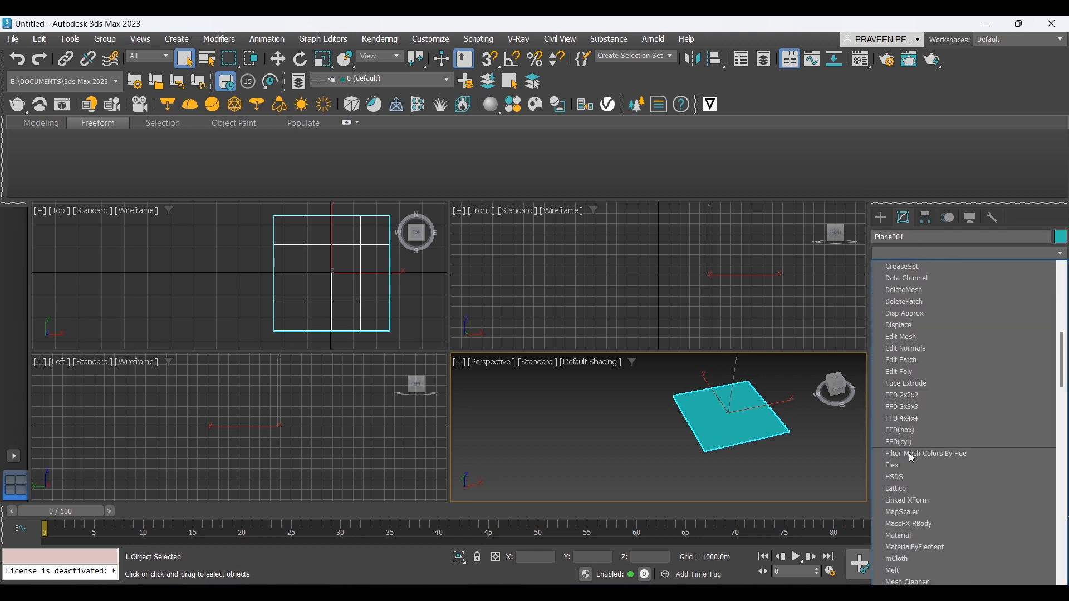
scroll("up", 3)
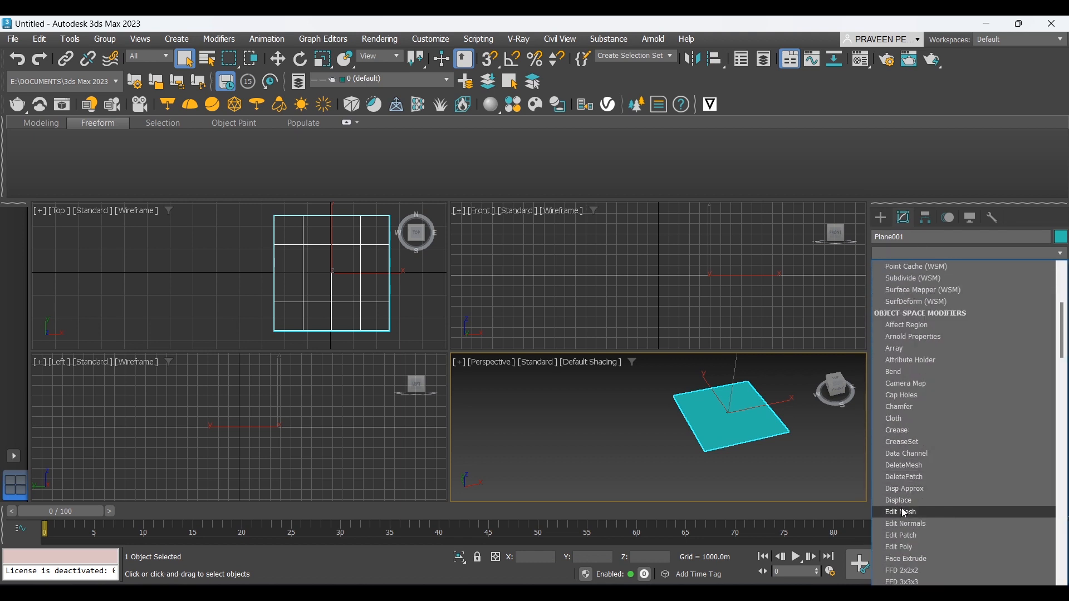
left_click(898, 501)
type("100")
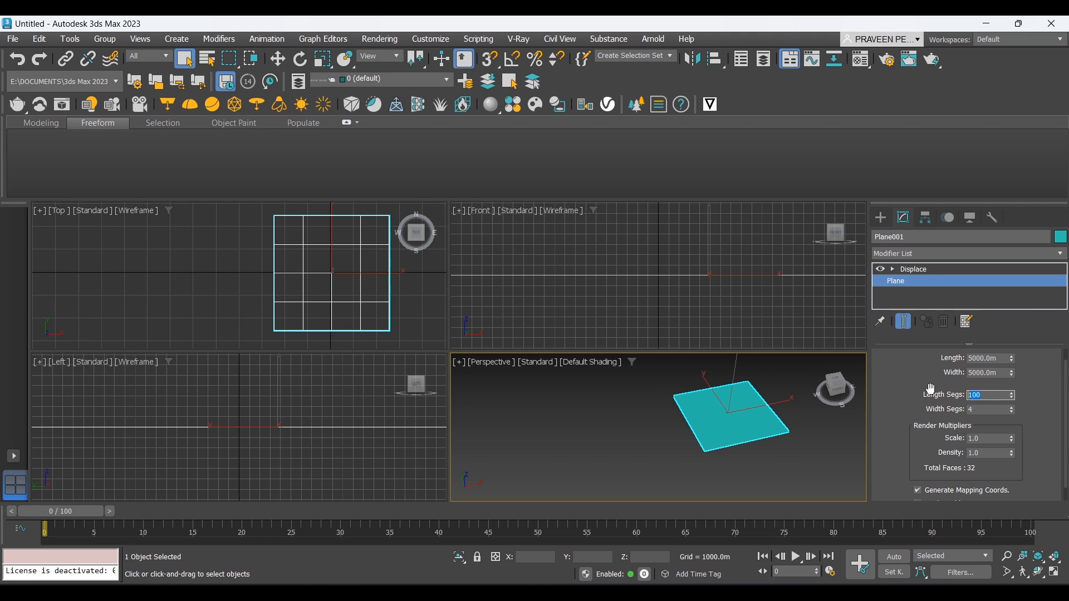
type("200")
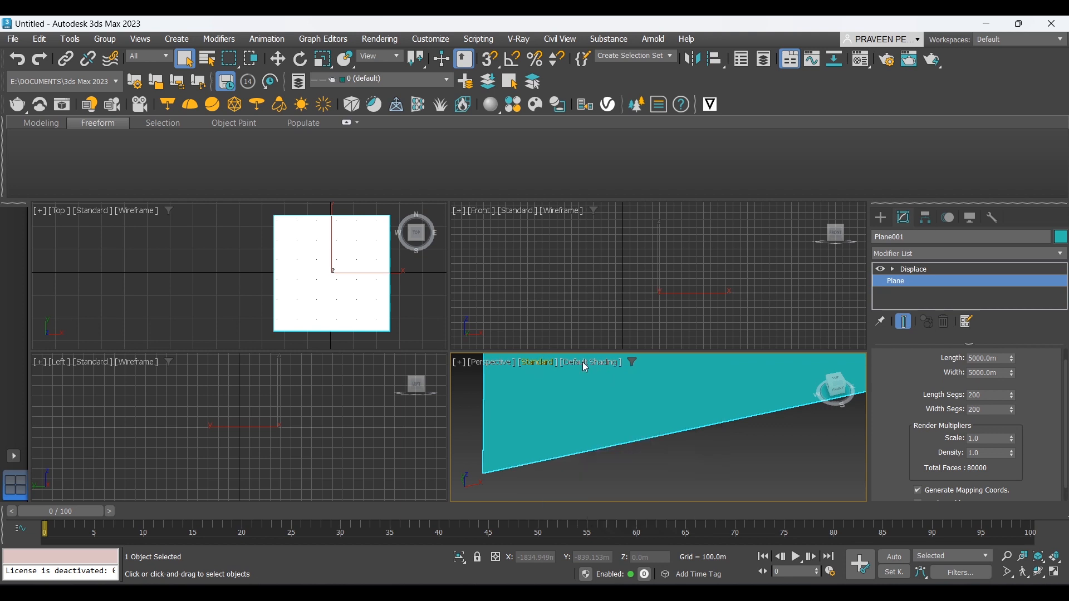
Step: Enable Edged Faces in the Perspective viewport to reveal the plane's dense mesh
left_click(585, 362)
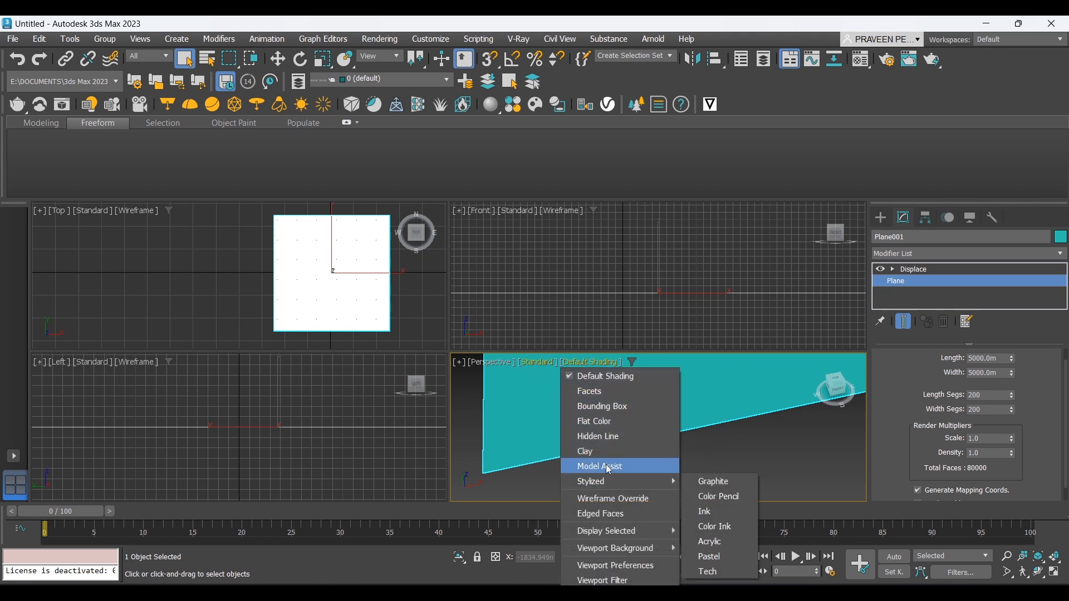
left_click(603, 514)
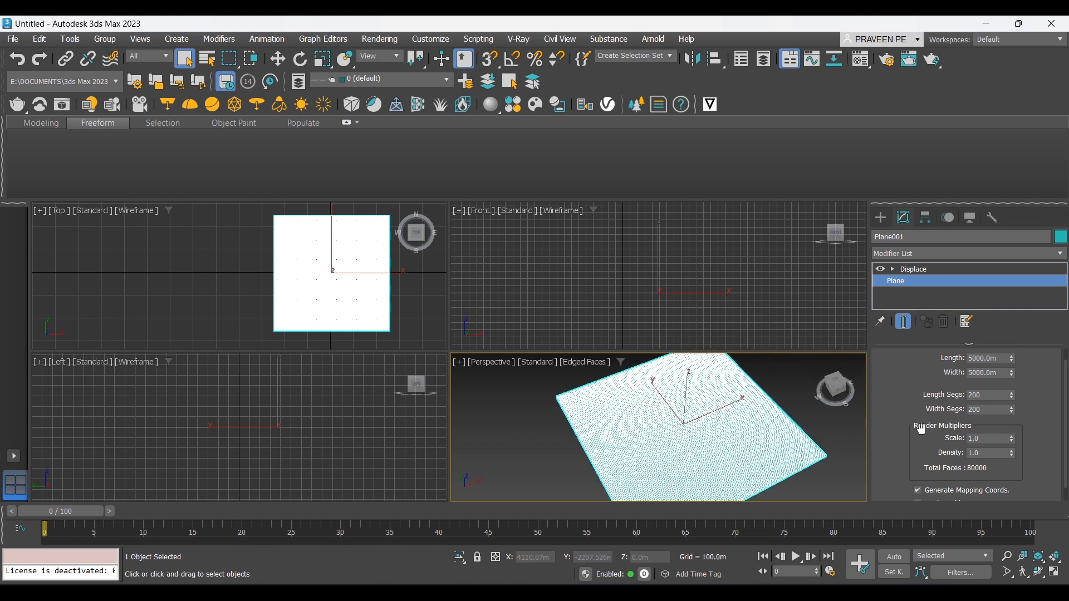
left_click(913, 268)
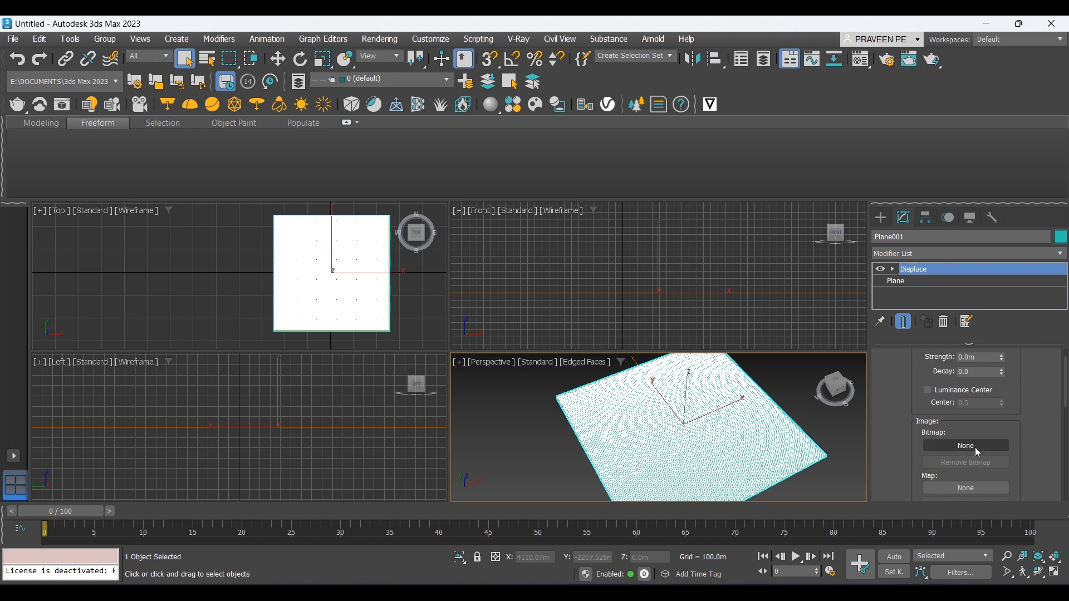
Step: Load heightmap.png from the Desktop as the Displace modifier's bitmap
left_click(965, 445)
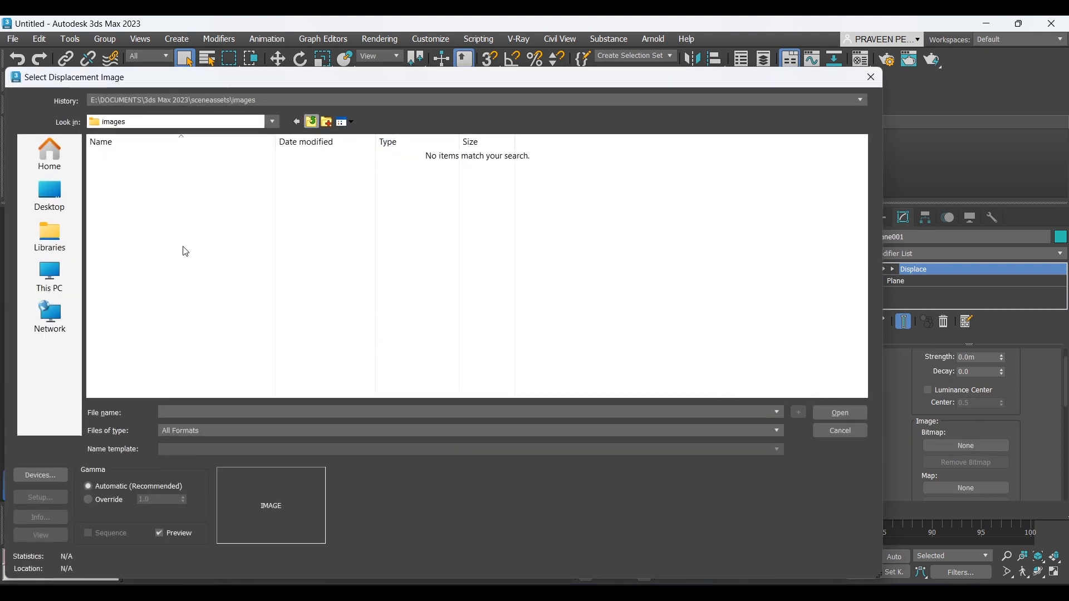
left_click(49, 196)
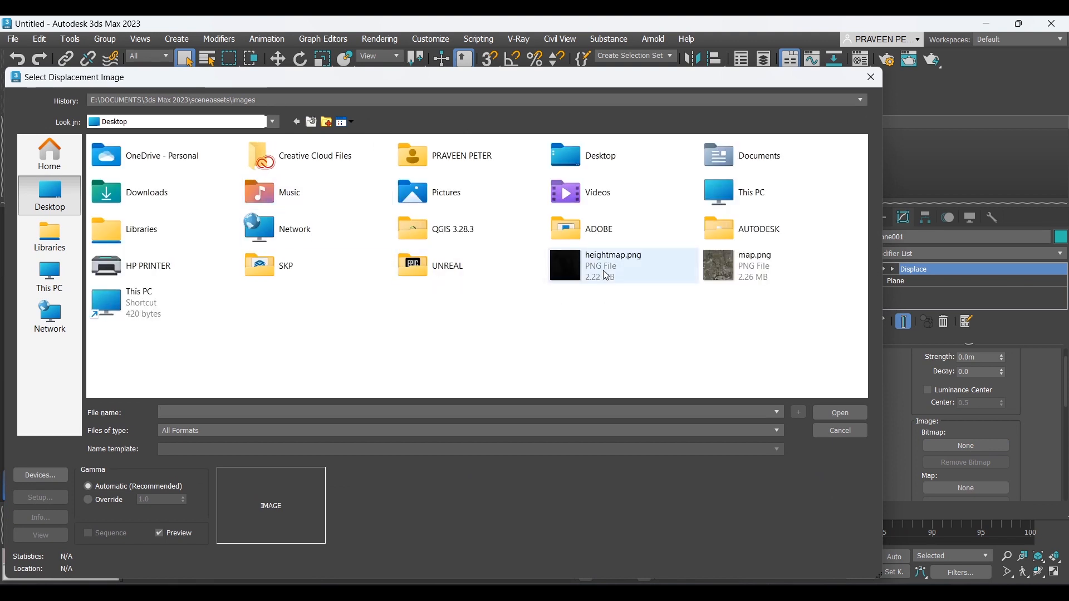
left_click(612, 265)
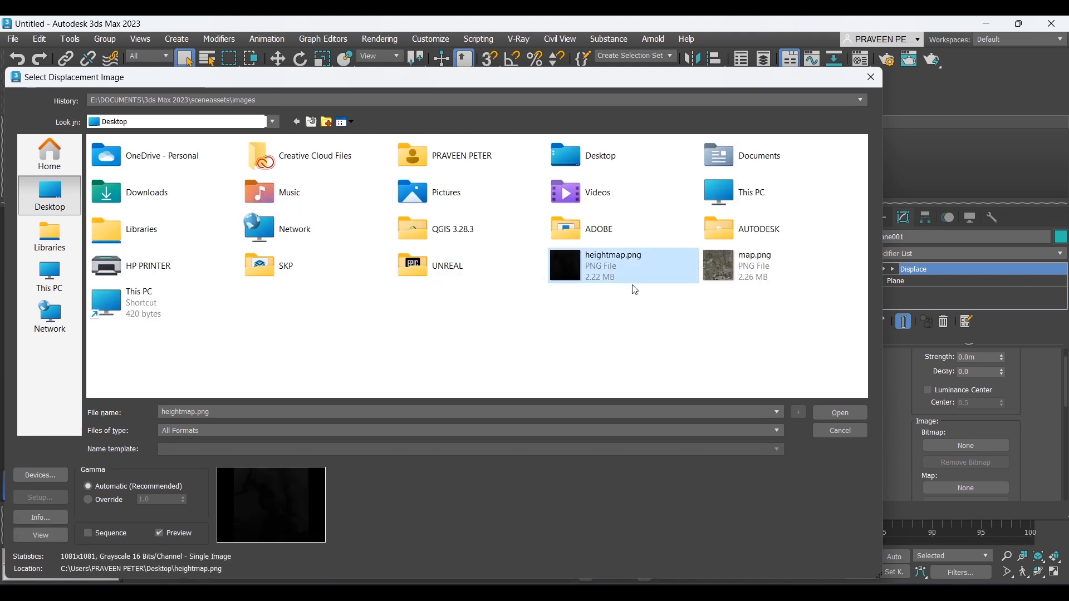
mouse_move(617, 273)
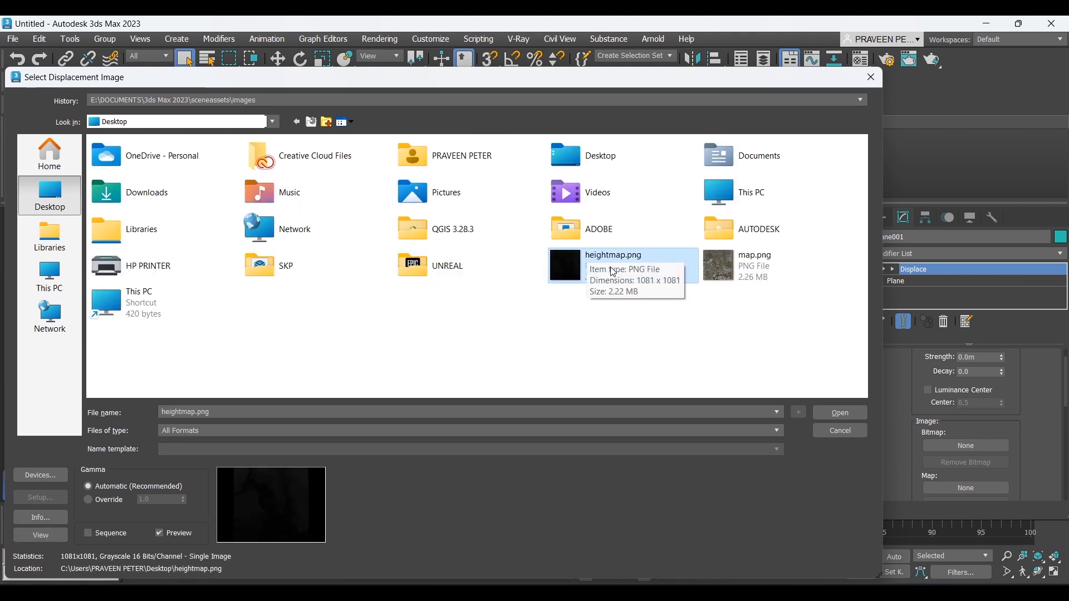
left_click(838, 412)
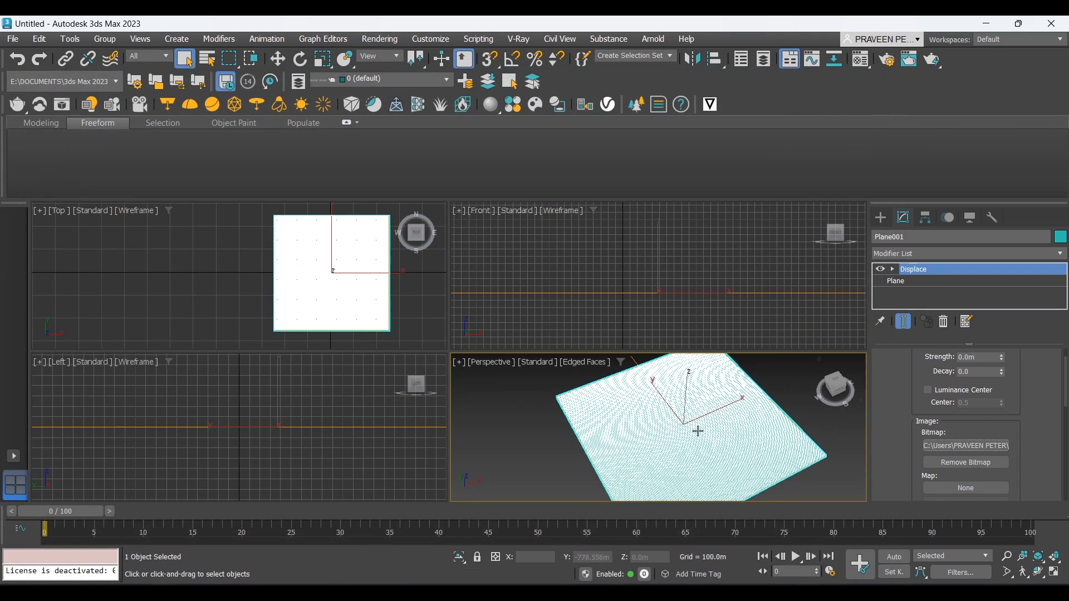
mouse_move(964, 446)
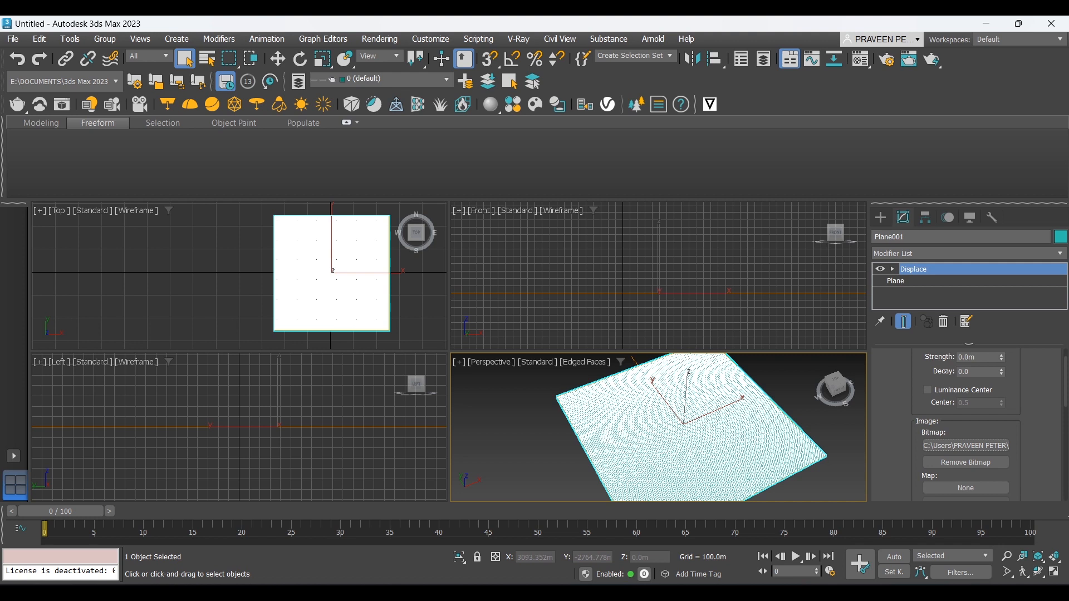
mouse_move(677, 475)
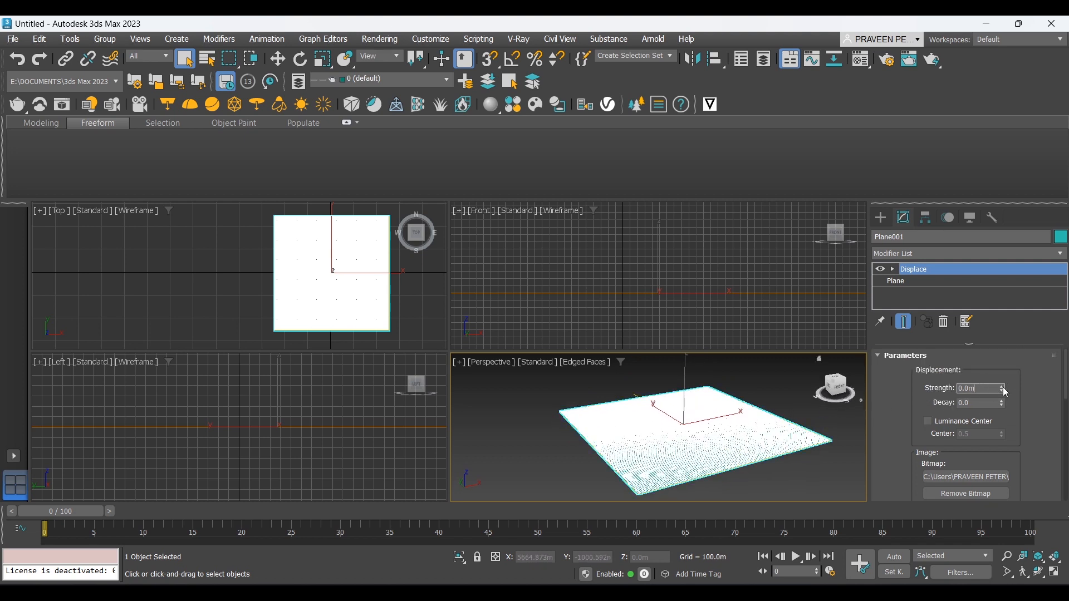
Step: Set Displace Strength to 100 m and return the Perspective view to Default Shading
left_click(1002, 386)
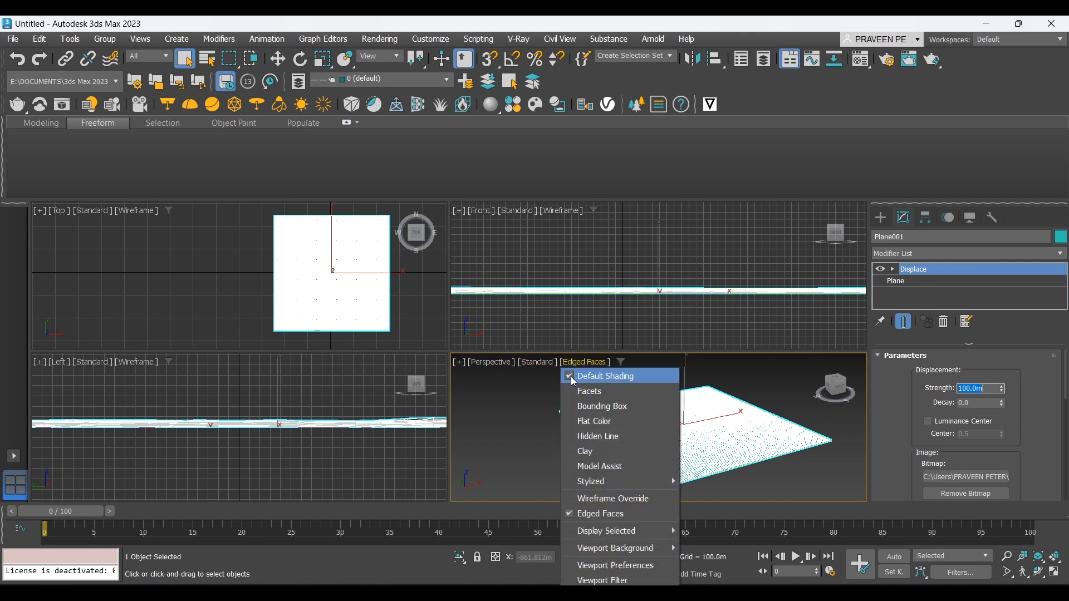
left_click(604, 375)
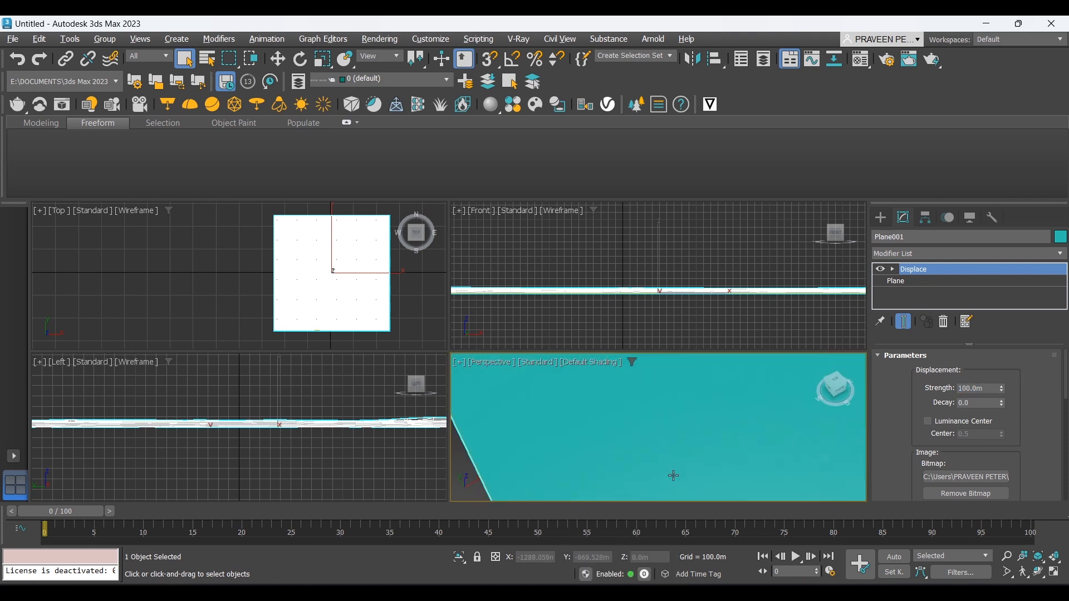
mouse_move(464, 366)
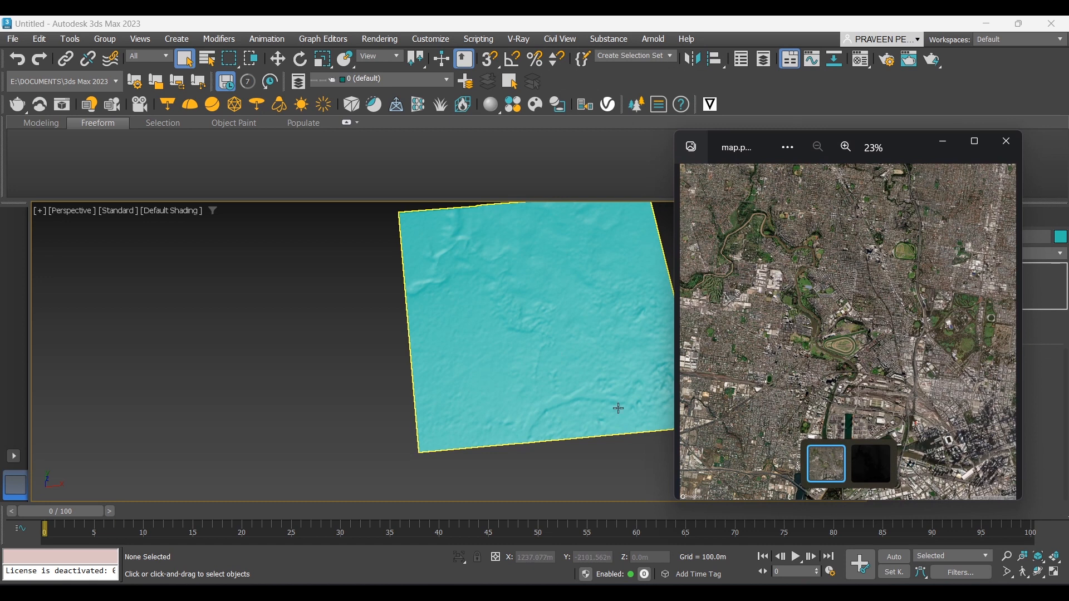
Step: Zoom into the displaced plane to compare its terrain relief with map.png
left_click(1006, 141)
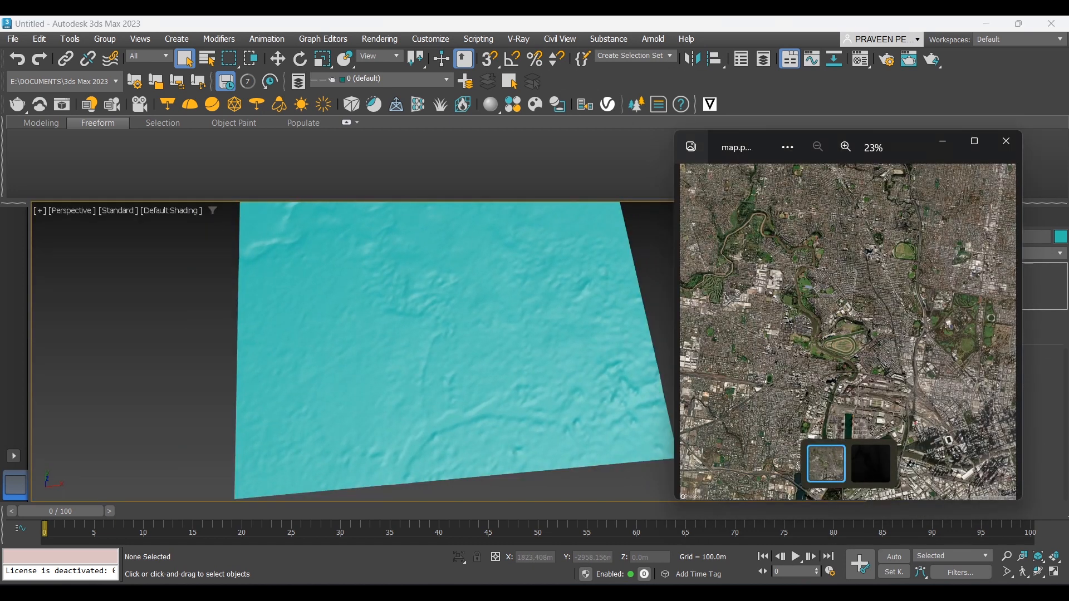
mouse_move(868, 361)
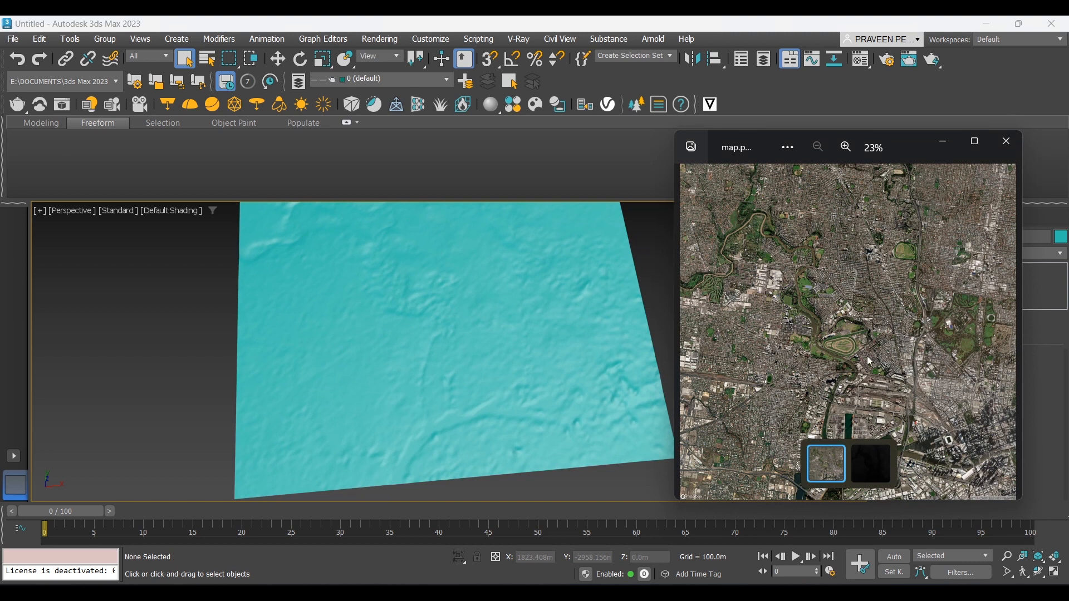
left_click(1006, 142)
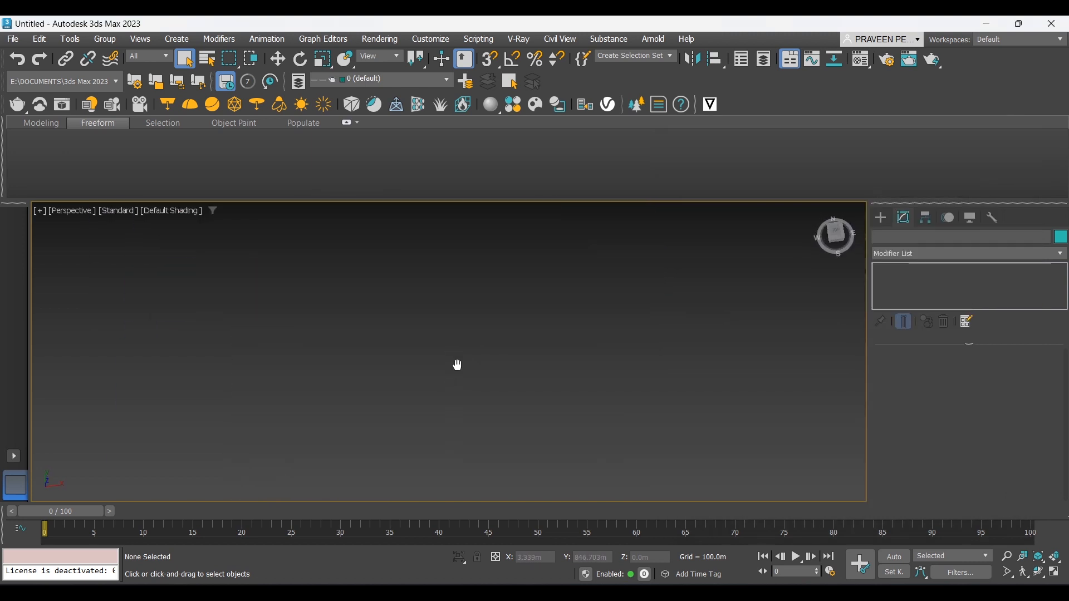